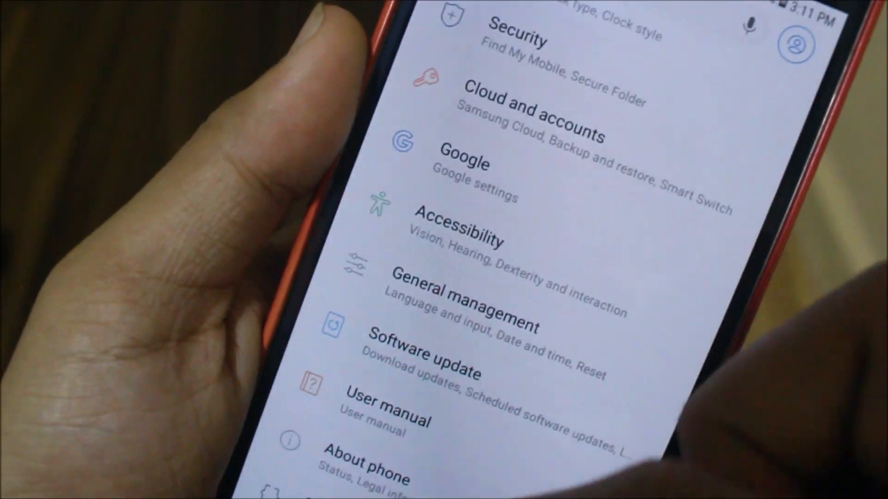
# - Show About phone's software information with kernel, build and Knox versions
pyautogui.click(362, 458)
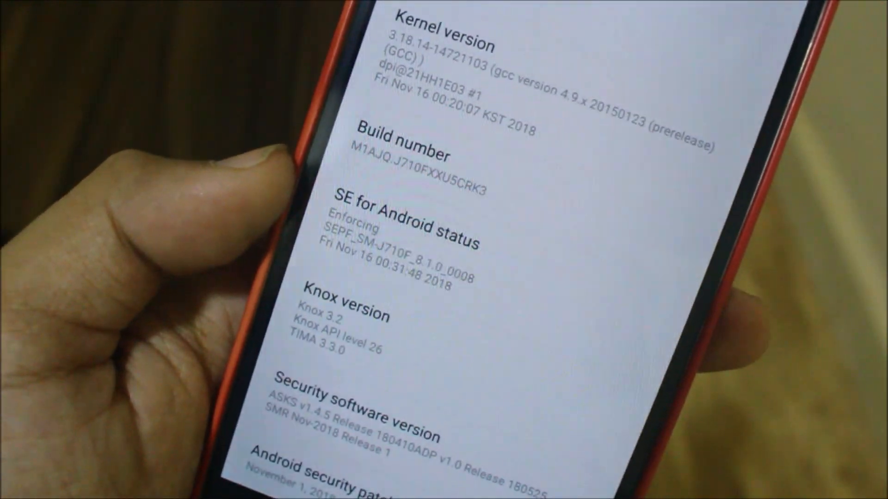
# - Scroll the Settings list down toward the Advanced features entry
pyautogui.scroll(-3)
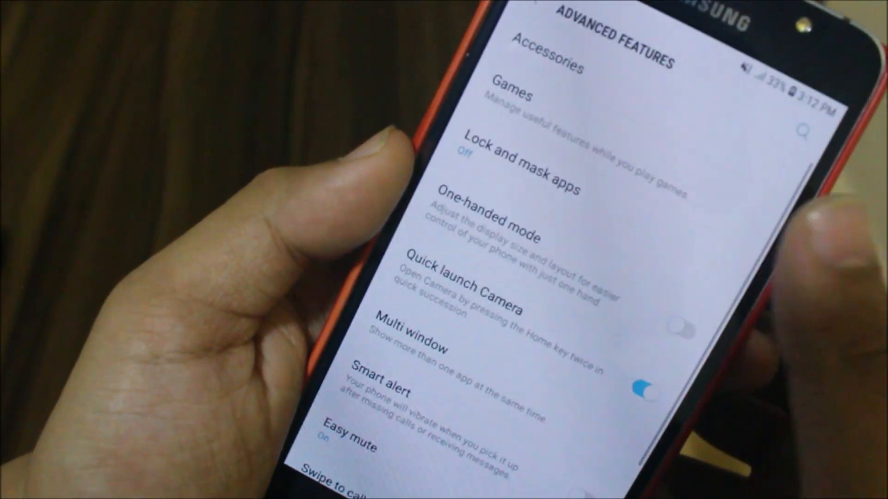
# - Scroll down to reach the Lock screen and FaceWidgets settings
pyautogui.scroll(-3)
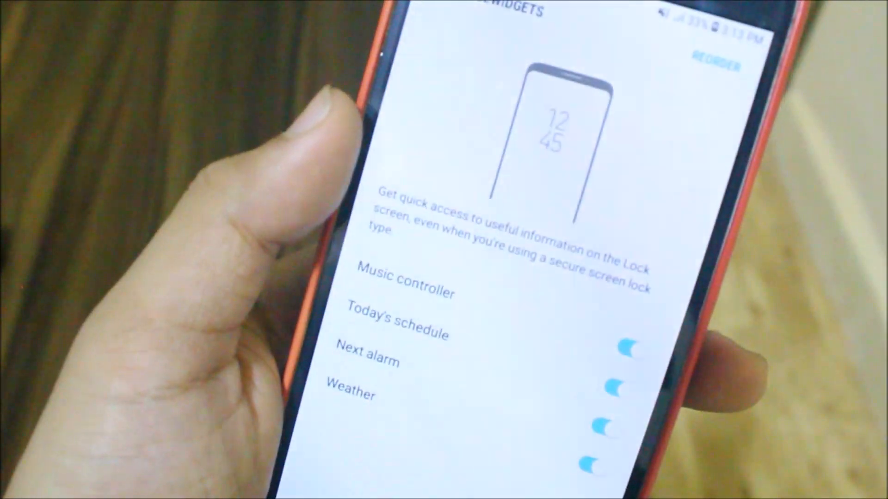
# - Bring up the Lock screen contact information entry dialog
pyautogui.scroll(3)
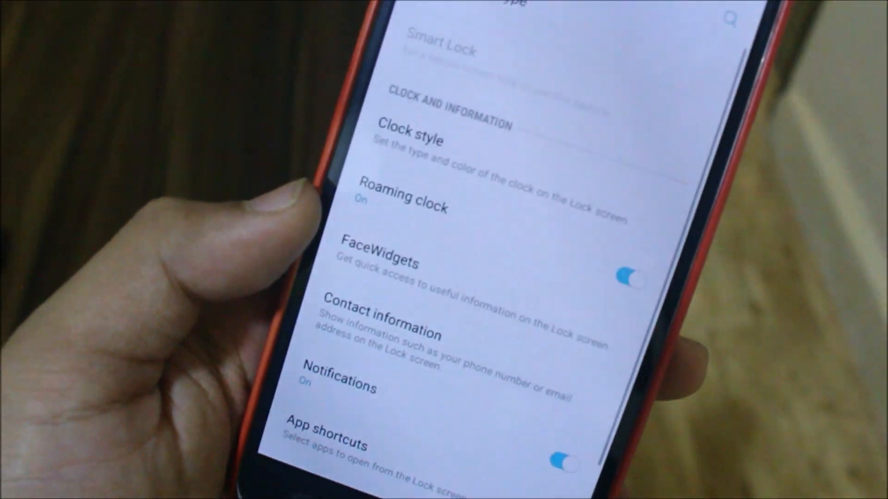
pyautogui.click(384, 322)
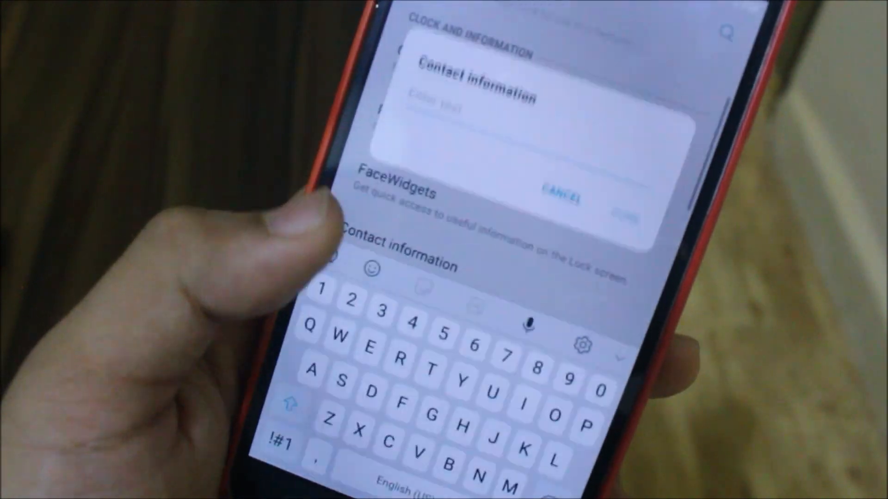
pyautogui.click(560, 189)
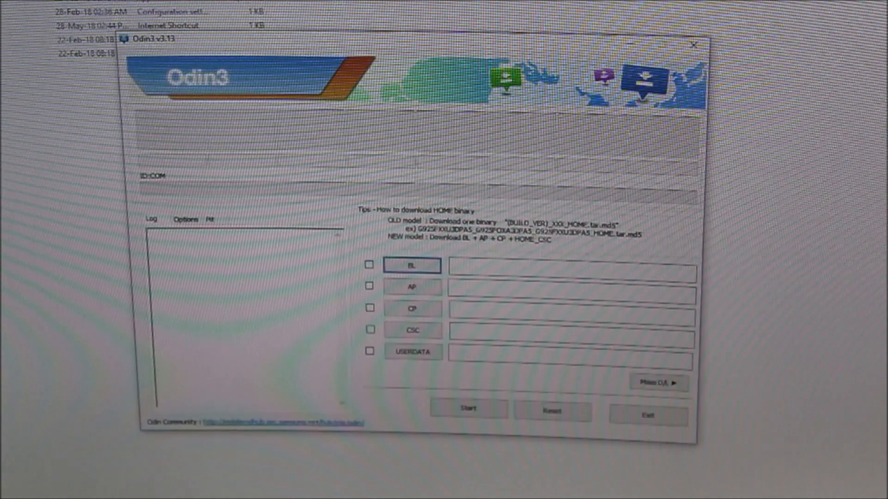
# - Load the AP_J710F .tar.md5 file from Downloads into the AP slot, starting its MD5 check
pyautogui.click(412, 287)
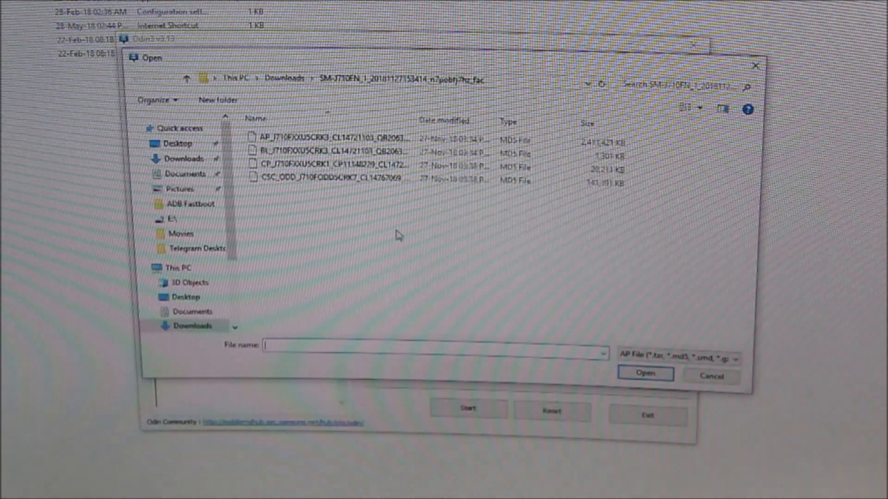
pyautogui.click(710, 377)
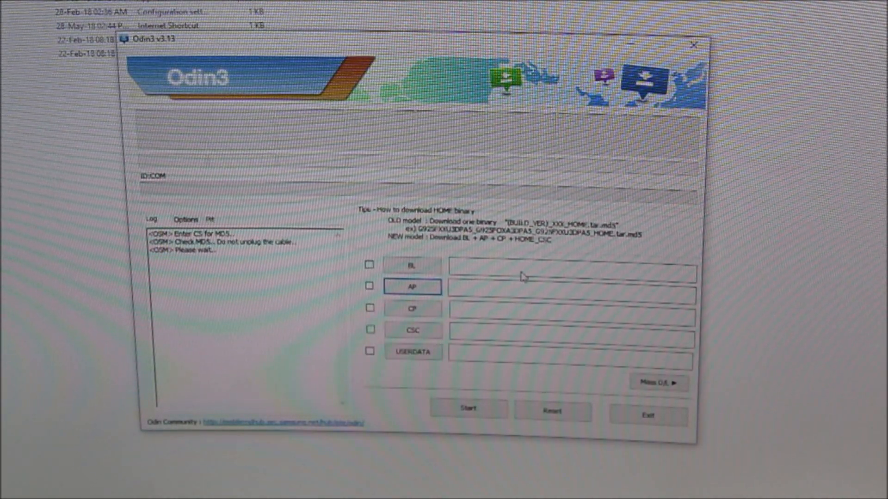